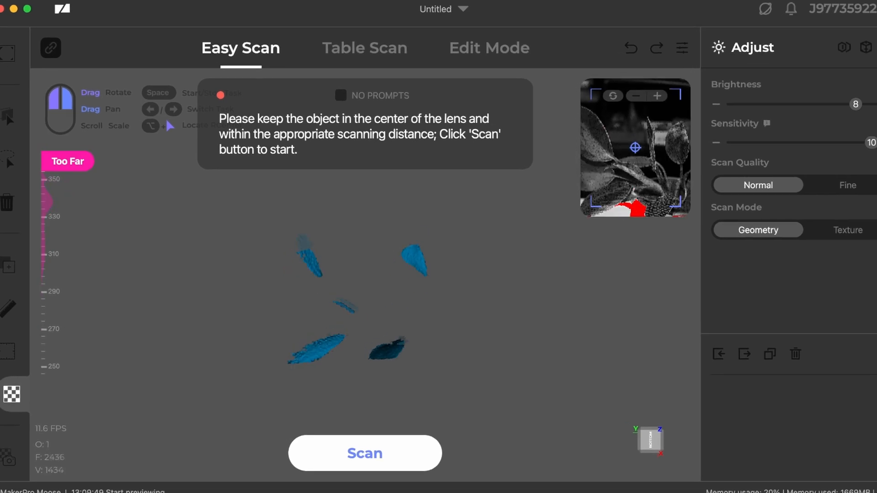
Start the Easy Scan capture of the potted plant's leaves.
left_click(364, 453)
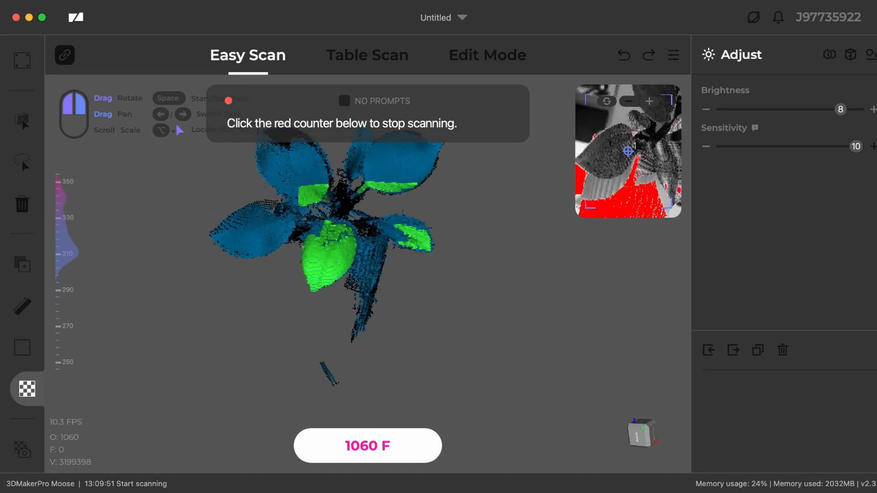
Stop scanning and align Handscan1 onto Handscan2 using three matched leaf points.
left_click(368, 445)
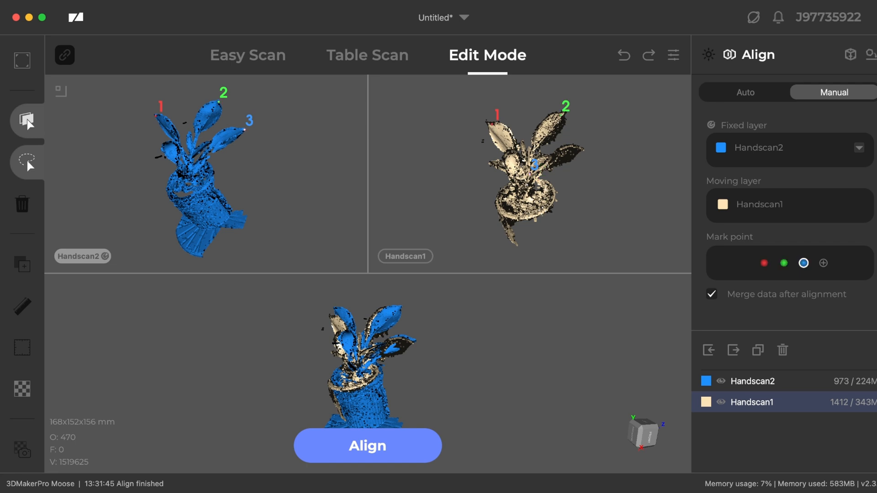
left_click(367, 446)
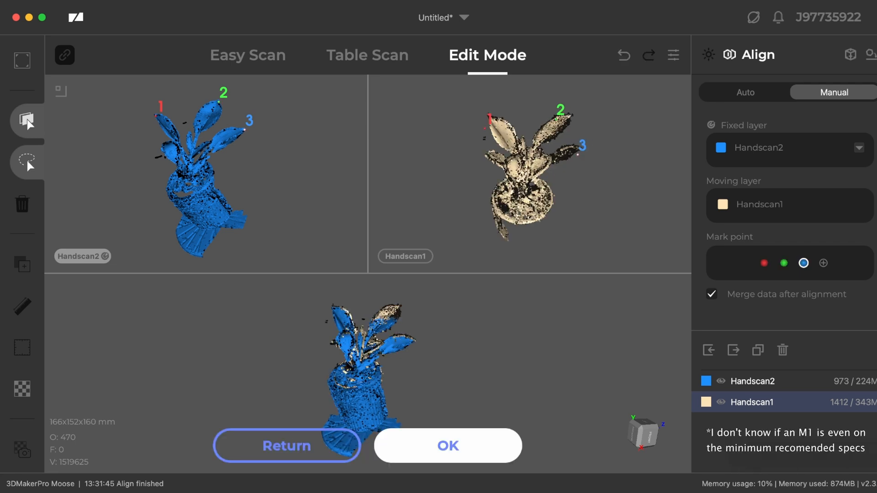